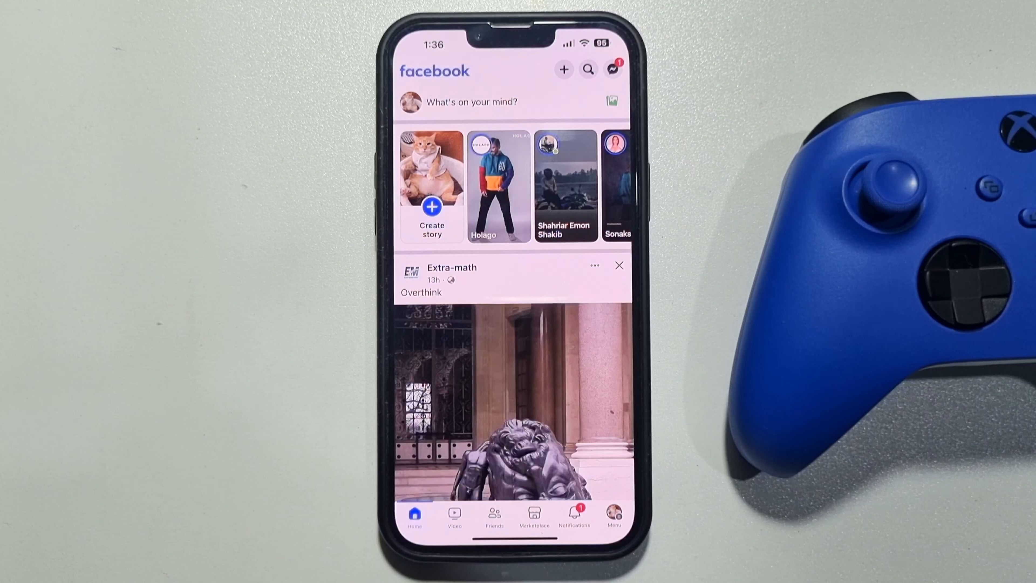
- Go to Facebook's Menu screen from the bottom navigation bar
left_click(613, 517)
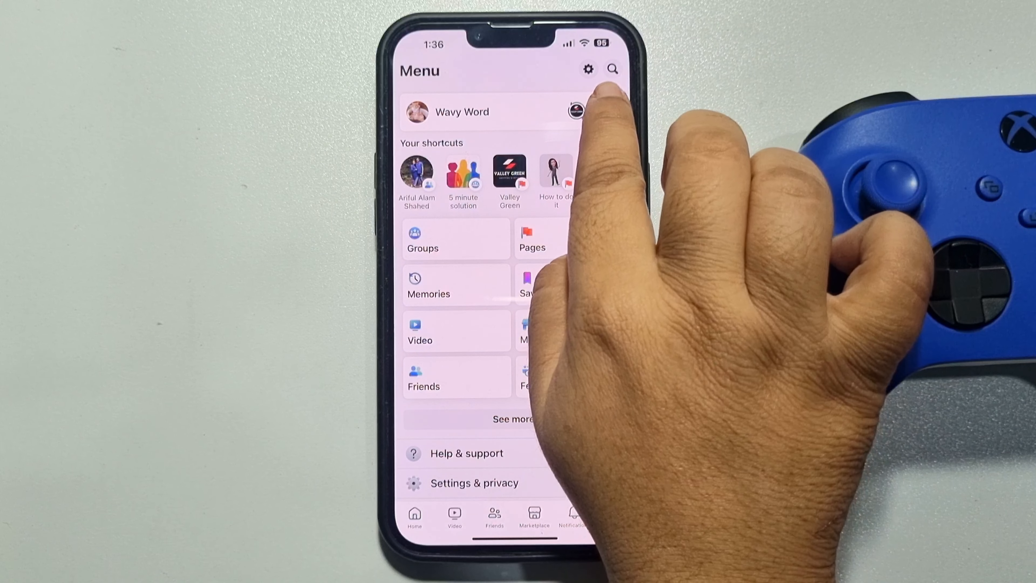
- Switch from the personal profile to the How to do it page
left_click(568, 111)
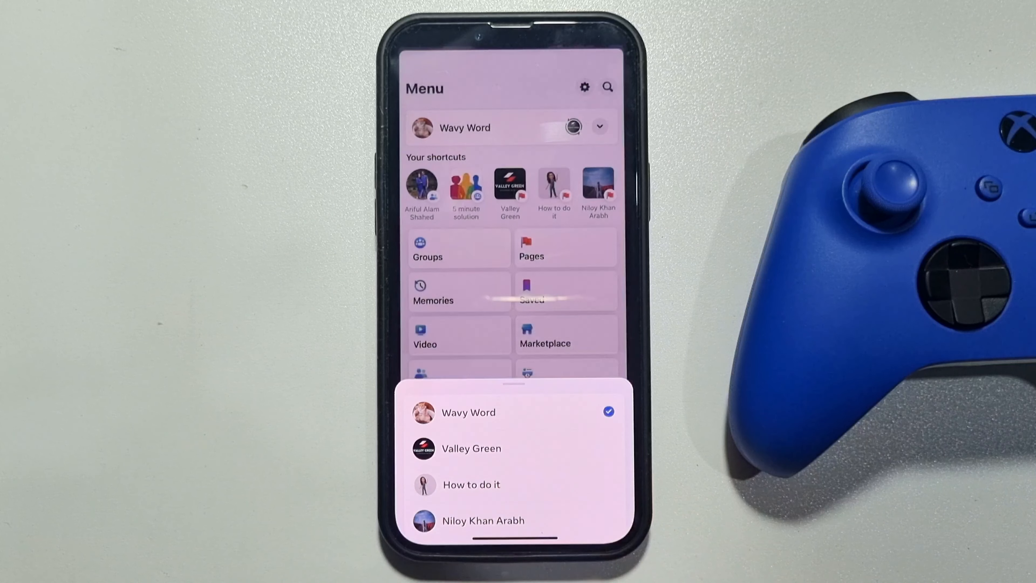
left_click(471, 484)
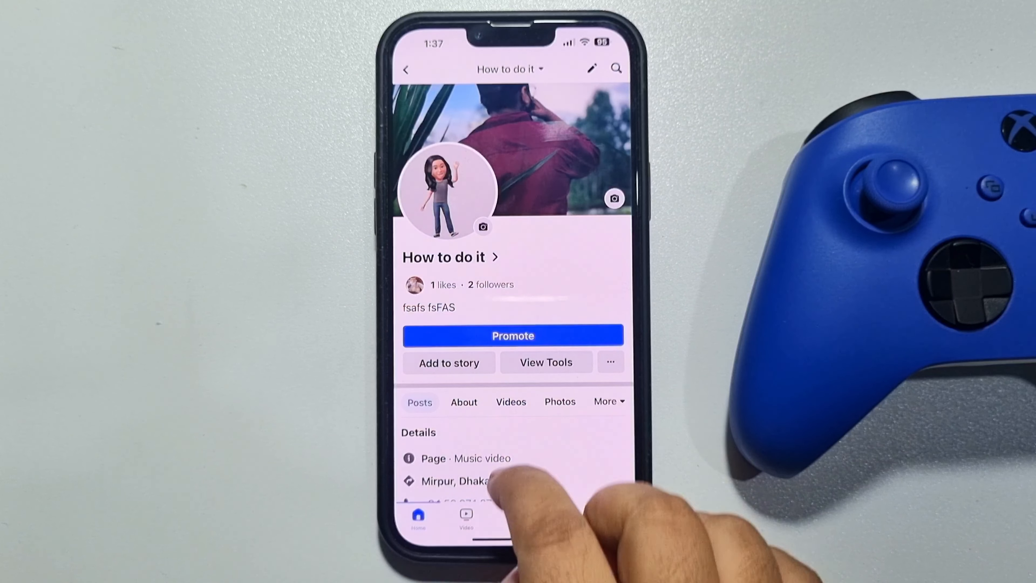
- Start editing the page's public details and reach its Links section
scroll("up", 3)
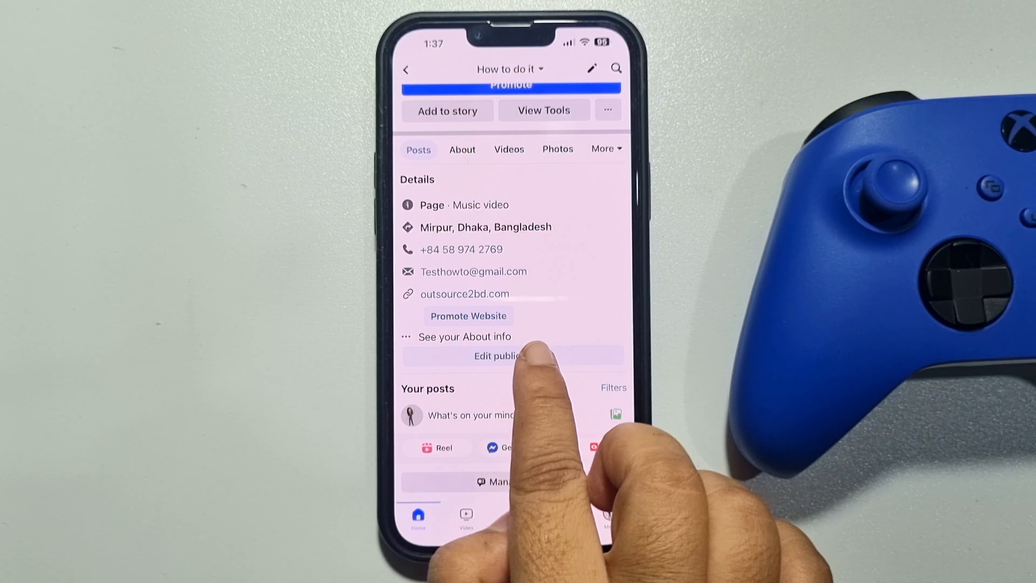
left_click(506, 356)
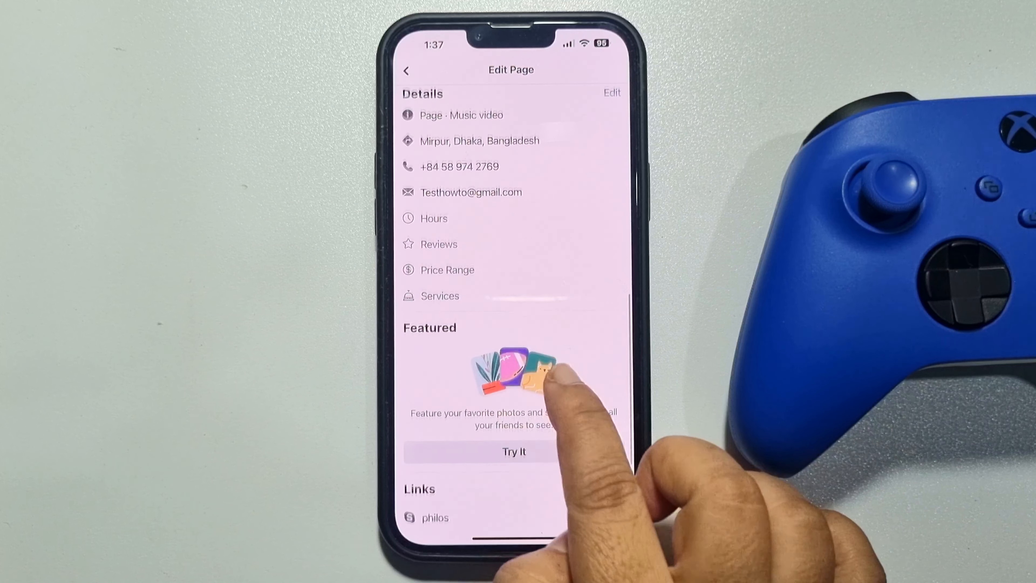
scroll("down", 3)
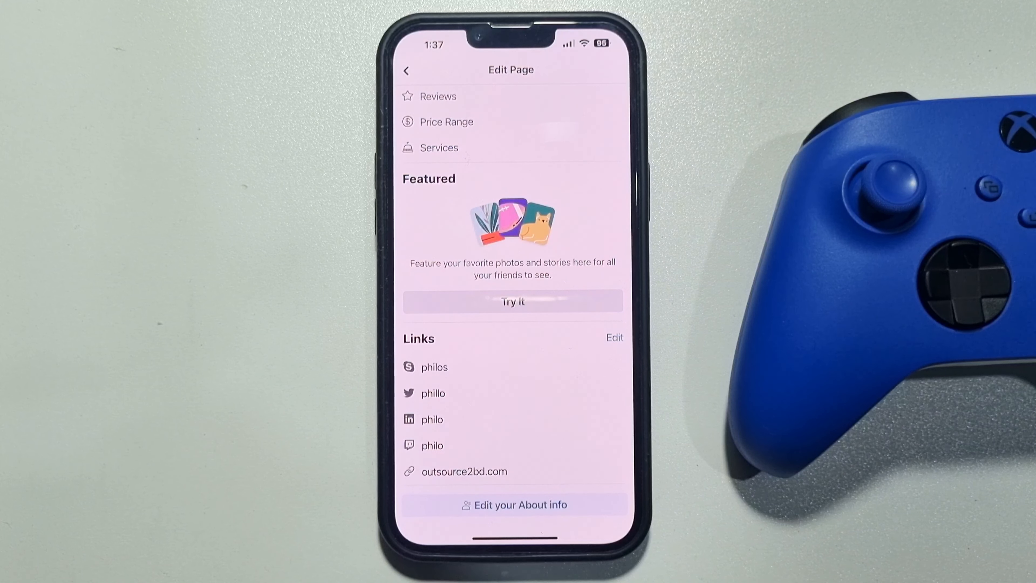
- Begin a new social link and bring up the platform list
left_click(614, 338)
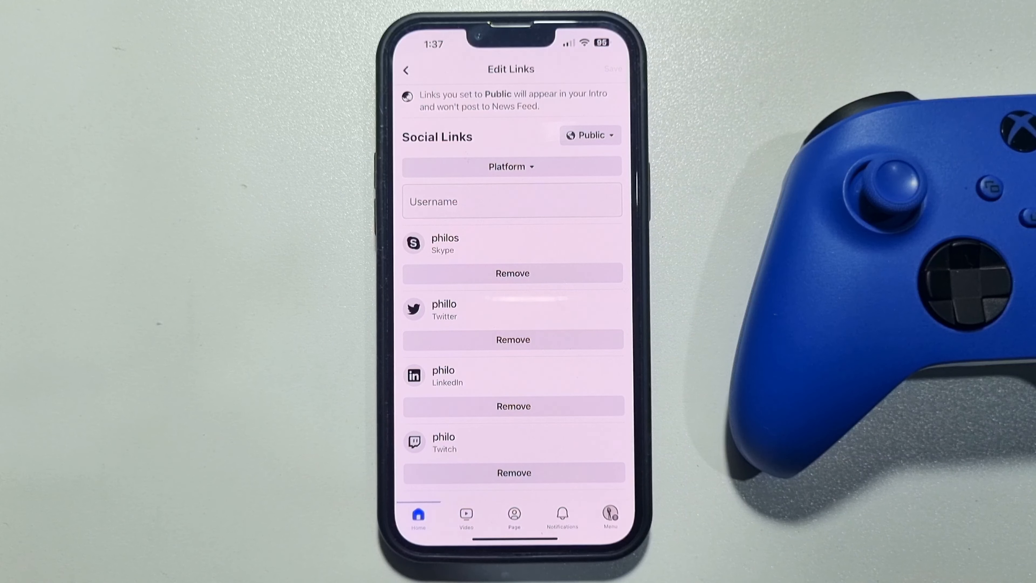
left_click(510, 165)
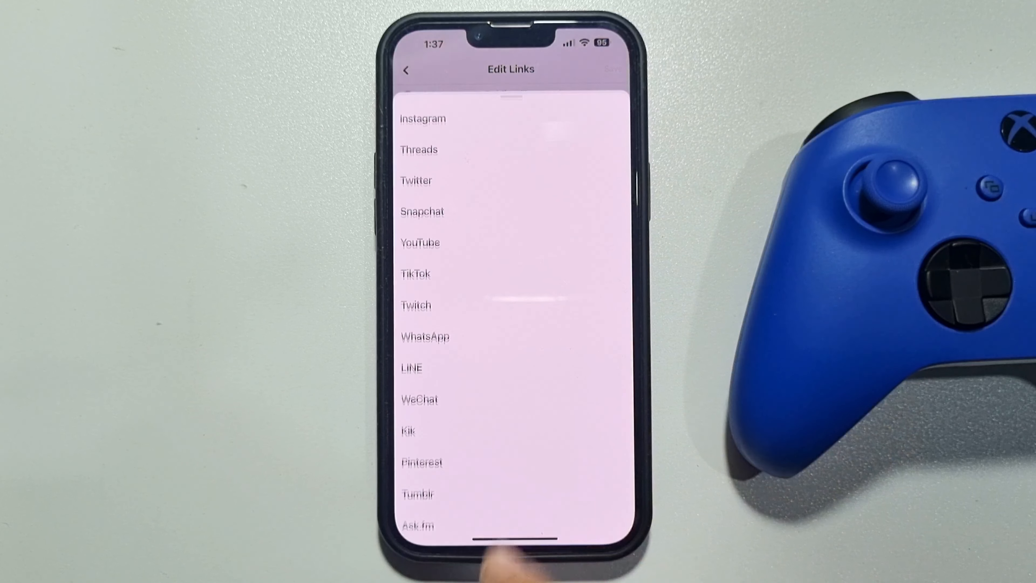
- Choose Snapchat as the new link's platform and ready its username field
scroll("up", 3)
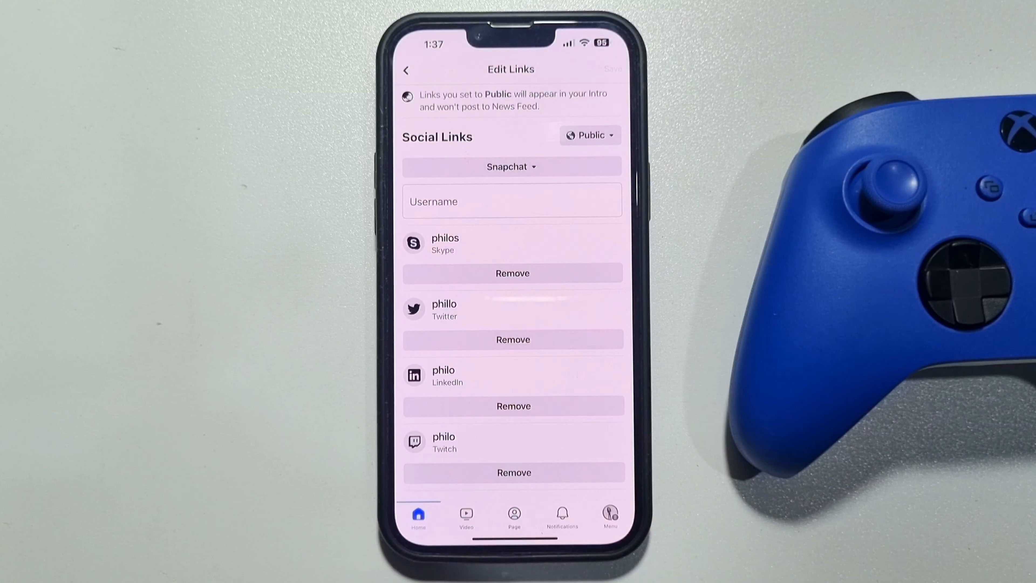
left_click(511, 201)
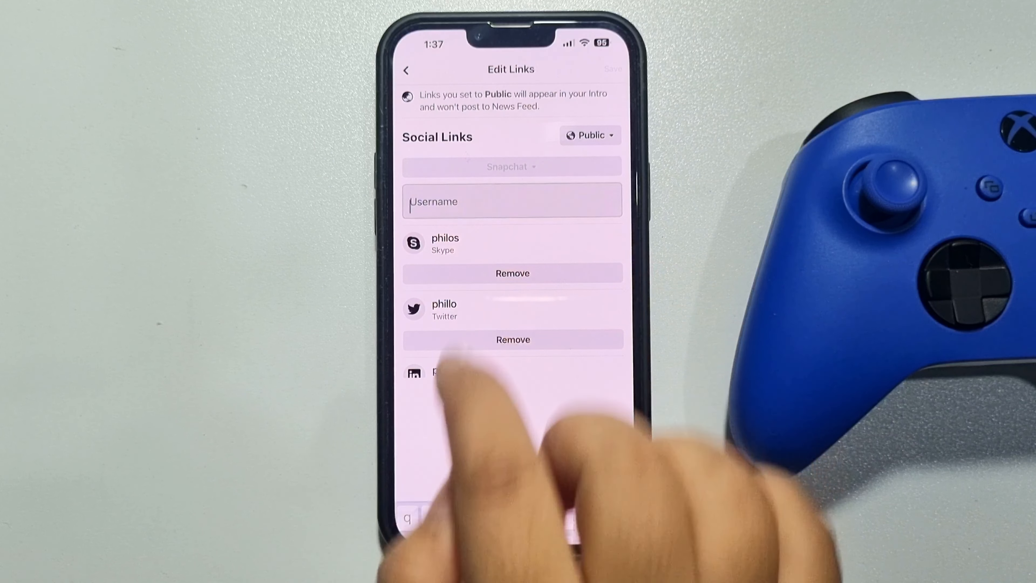
left_click(511, 200)
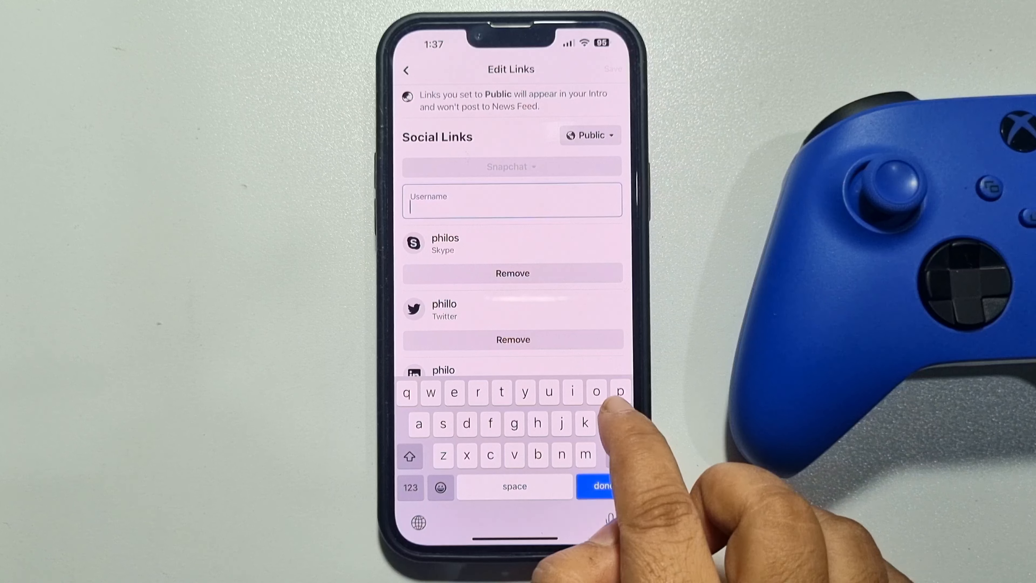
- Save the Snapchat username 'philo' as a social link and return to Edit Page
type("philo")
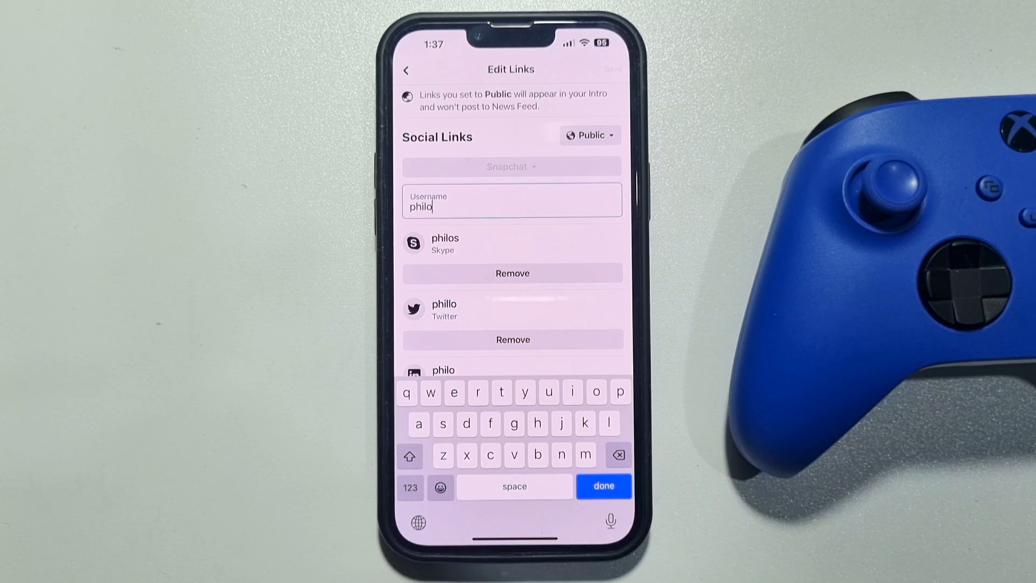
left_click(602, 485)
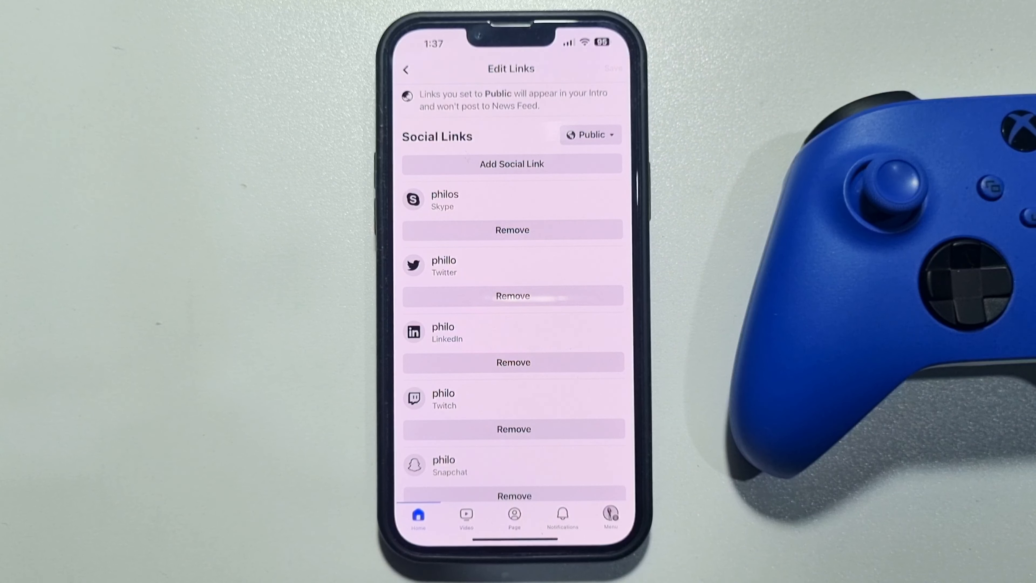
left_click(406, 69)
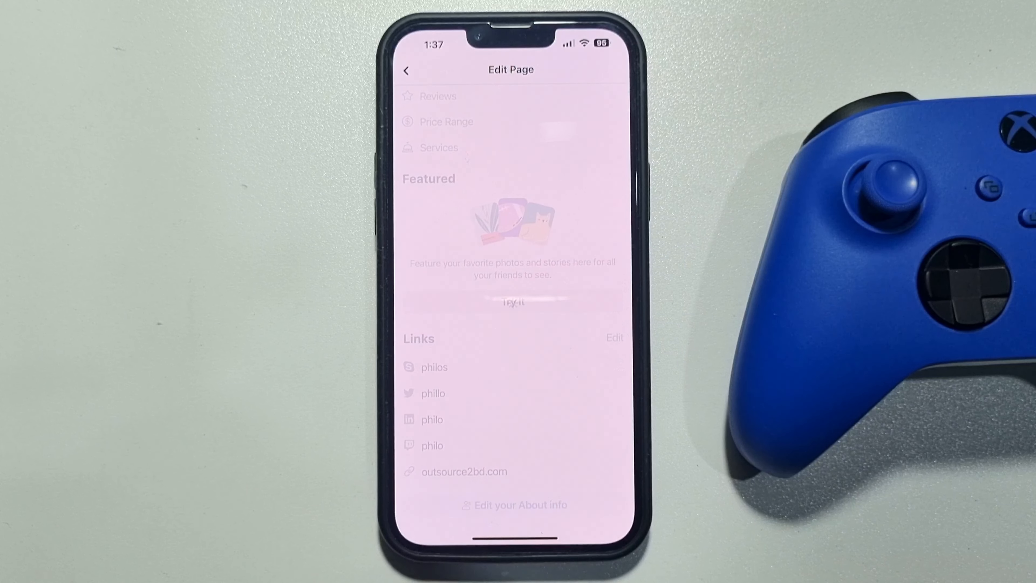